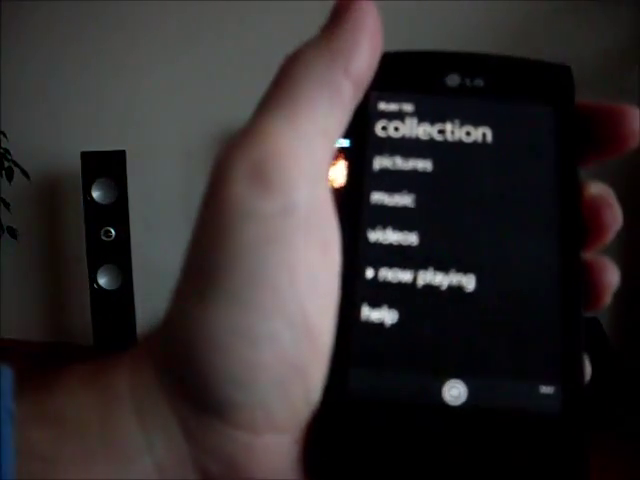
# Open the pictures collection from the collection menu to show the all-photos thumbnail grid
pyautogui.click(393, 163)
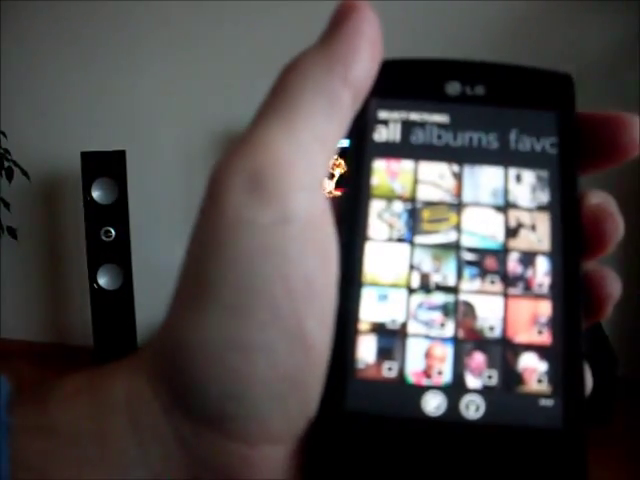